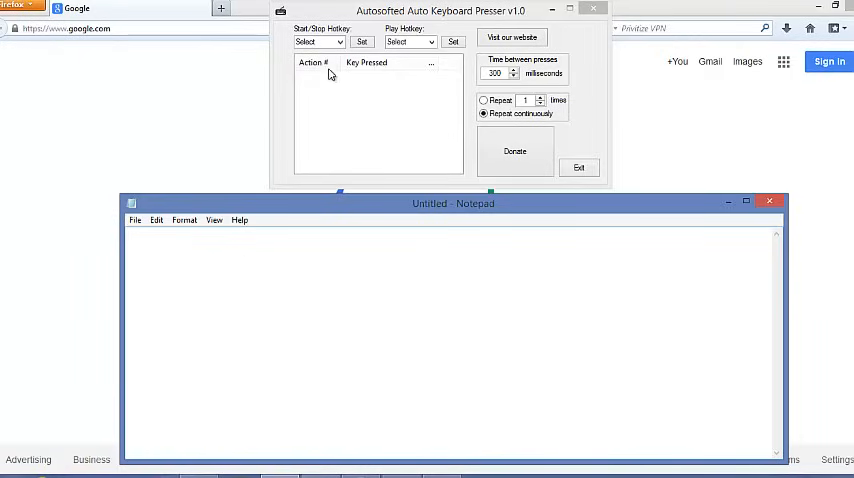
# Assign F1 as the start/stop hotkey and F2 as the play hotkey, then dismiss the confirmation
pyautogui.click(318, 42)
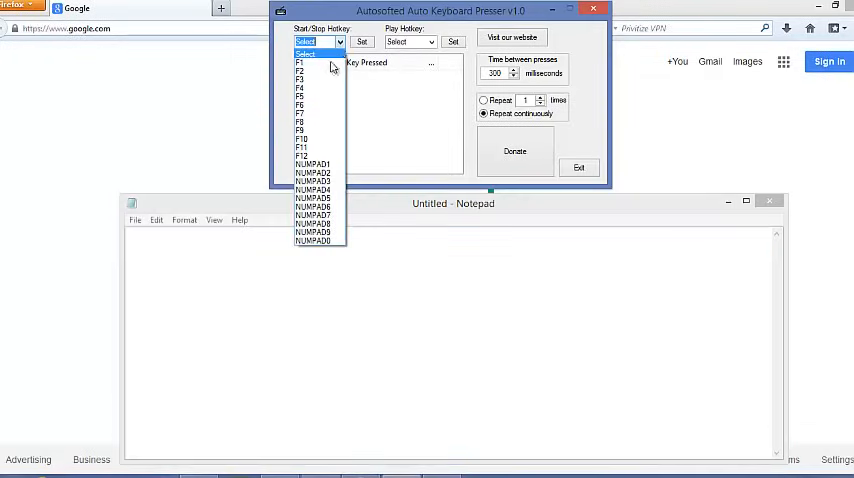
pyautogui.click(301, 62)
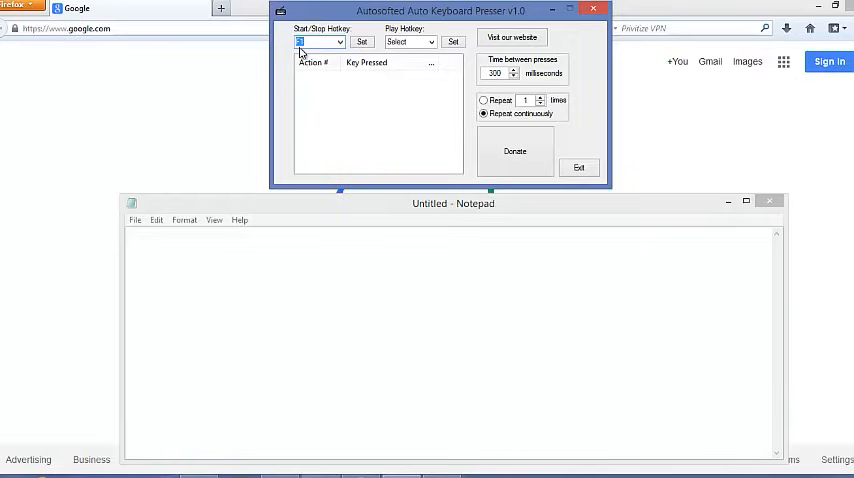
pyautogui.moveTo(405, 62)
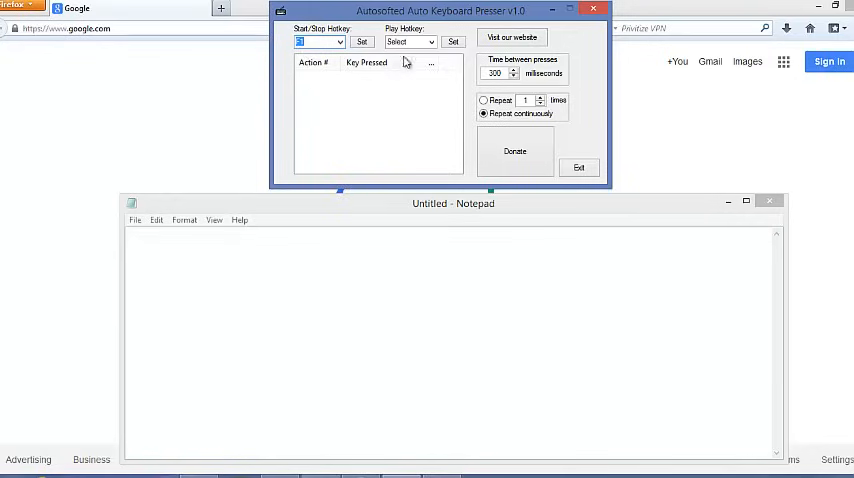
pyautogui.click(431, 42)
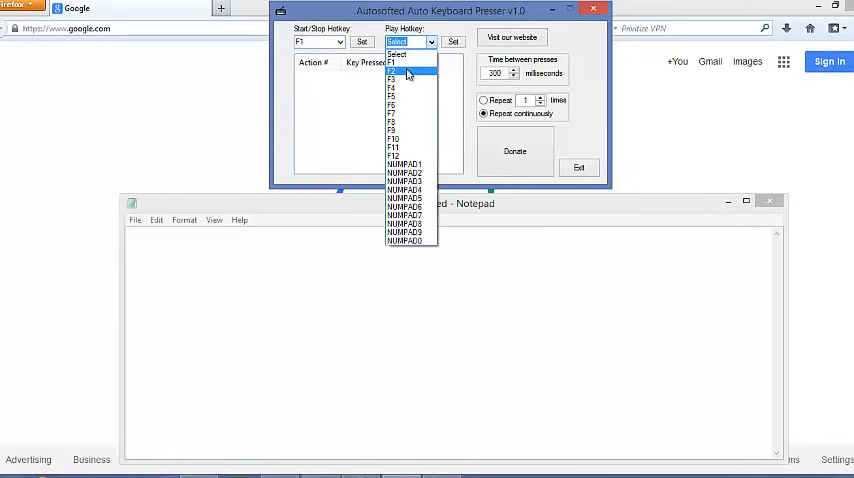
pyautogui.click(390, 71)
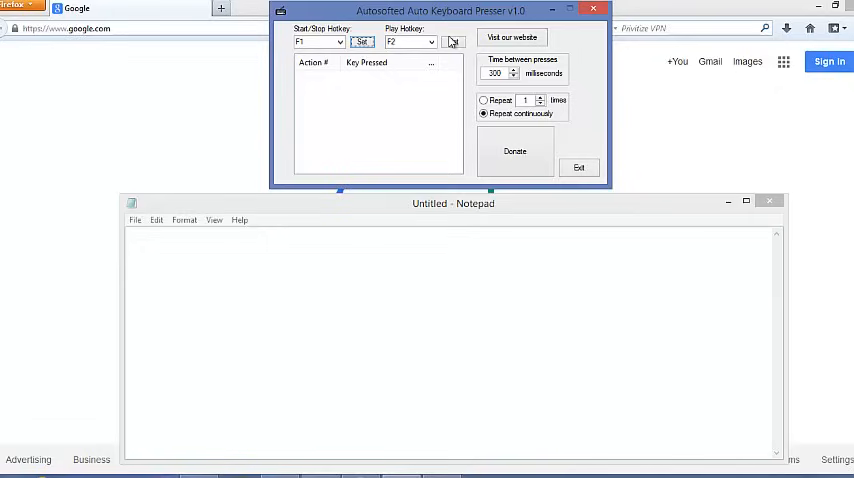
pyautogui.click(453, 42)
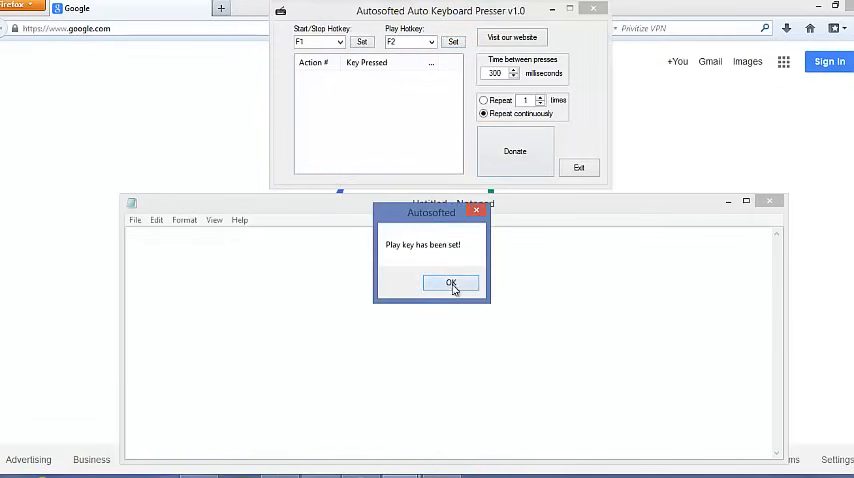
pyautogui.click(450, 283)
pyautogui.write('abc def 12')
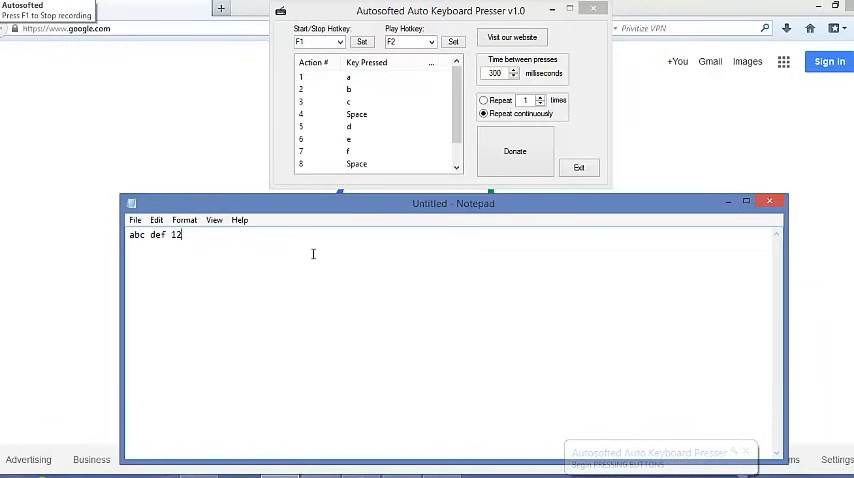
# Record 'abc def 123' typed into Notepad and review the captured key list
pyautogui.write('3')
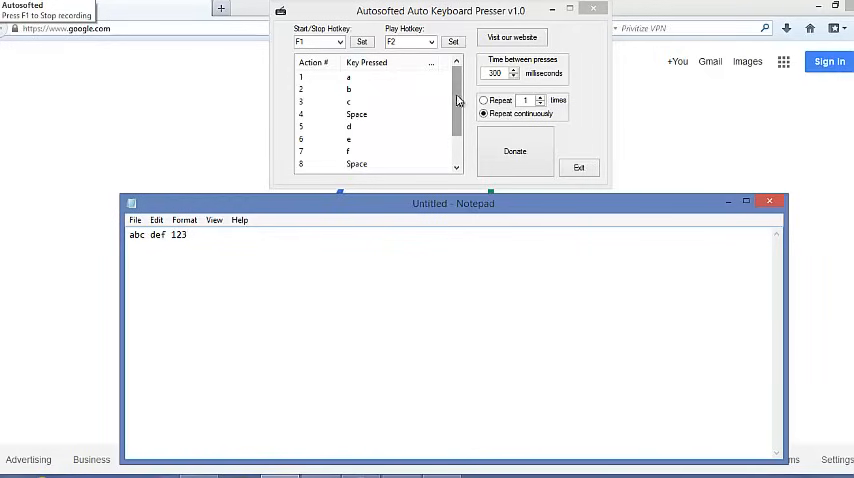
pyautogui.scroll(-3)
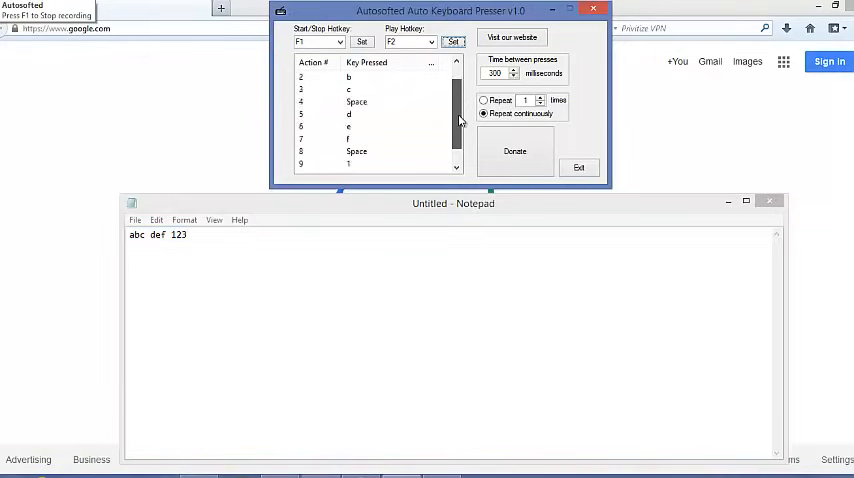
pyautogui.scroll(3)
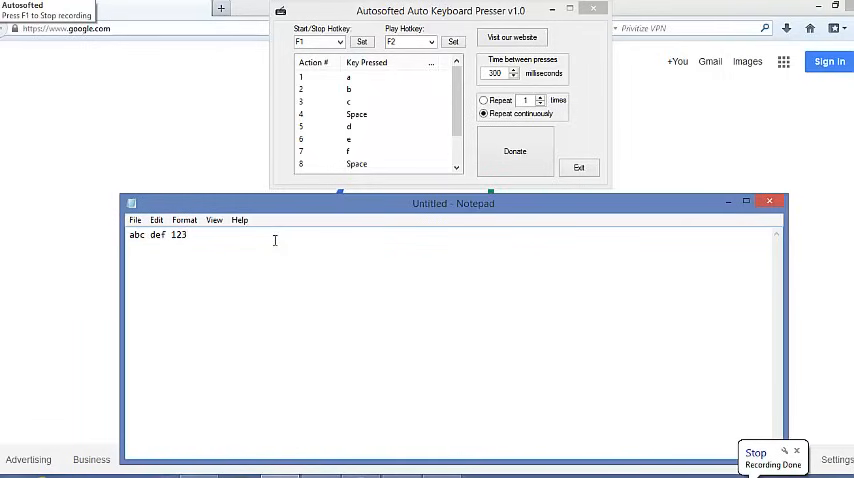
pyautogui.moveTo(478, 328)
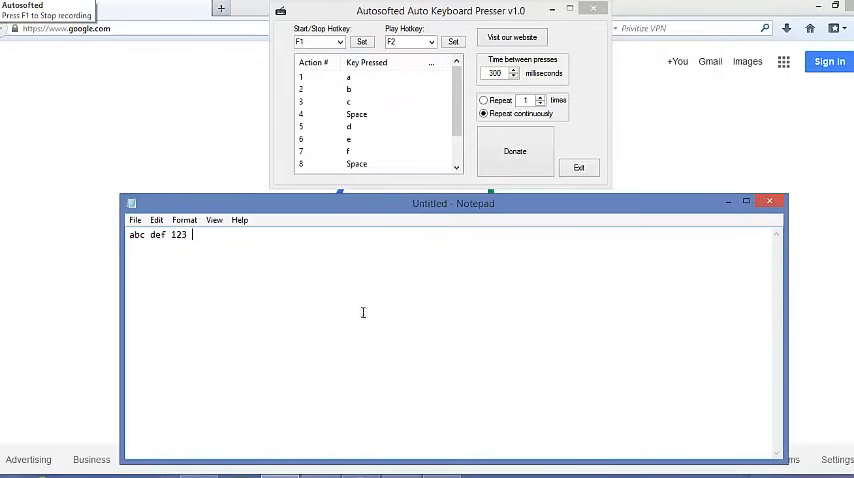
pyautogui.moveTo(288, 271)
pyautogui.write(' abc')
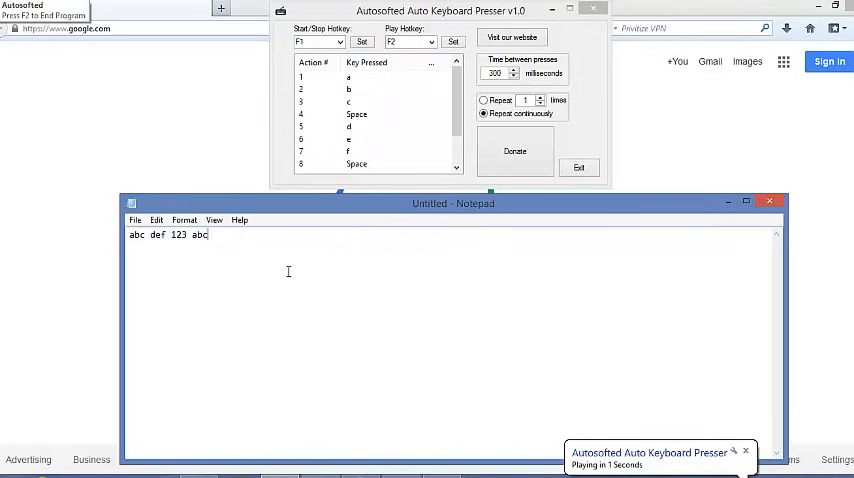
# Let continuous playback at 300 ms intervals type repeated 'abc def 123' into Notepad
pyautogui.write('def')
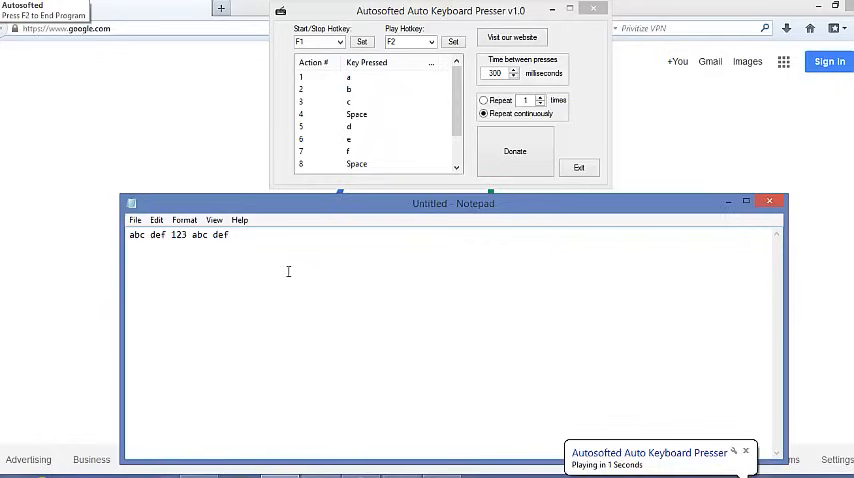
pyautogui.write('123abc')
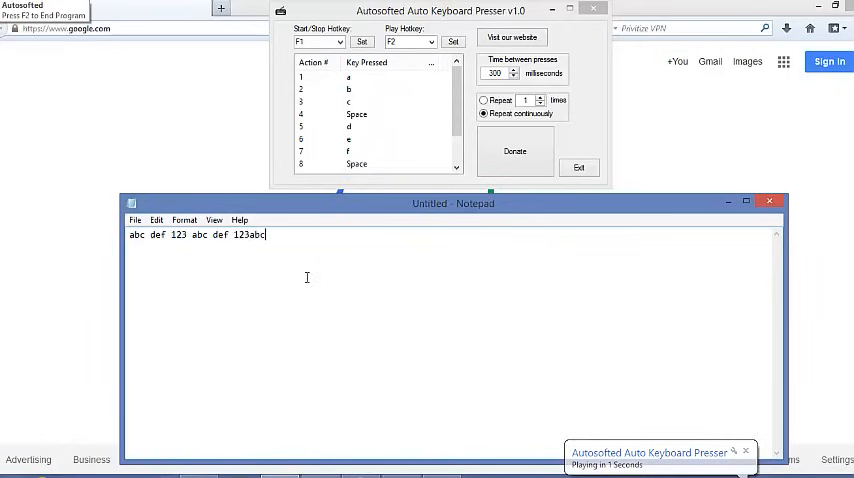
pyautogui.write('def 123abc def 123ab')
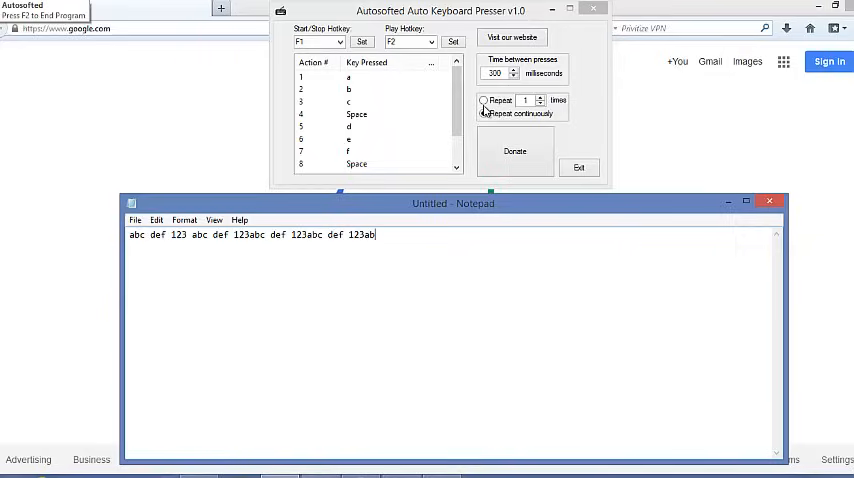
pyautogui.click(484, 113)
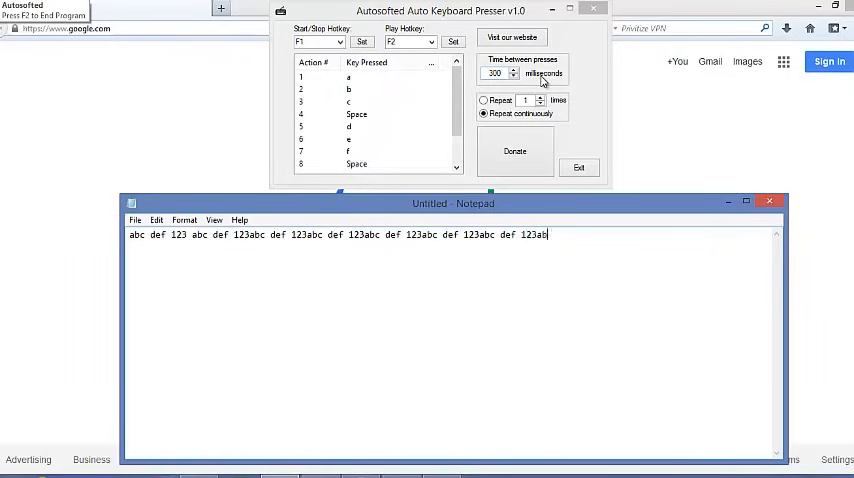
pyautogui.write('def 123abc def')
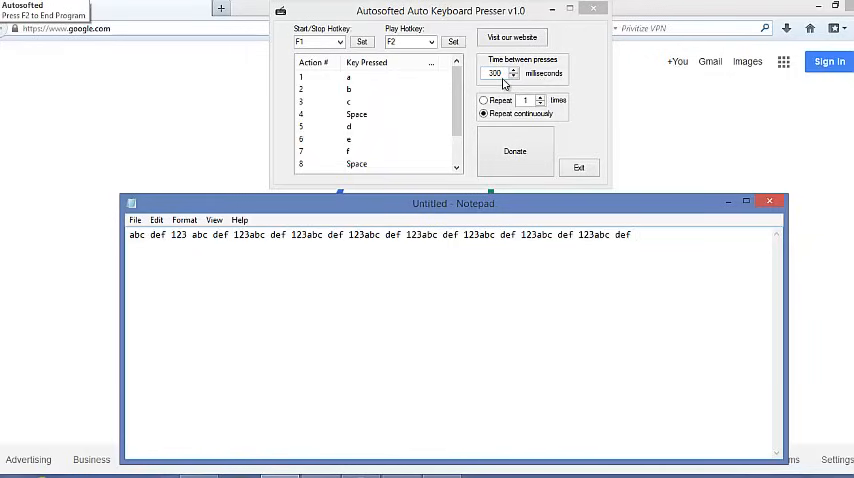
pyautogui.write('123abc def')
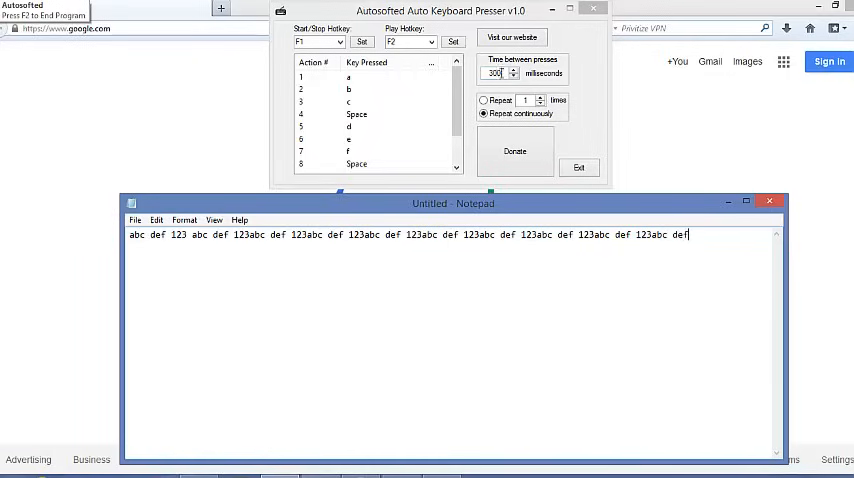
pyautogui.write('123a')
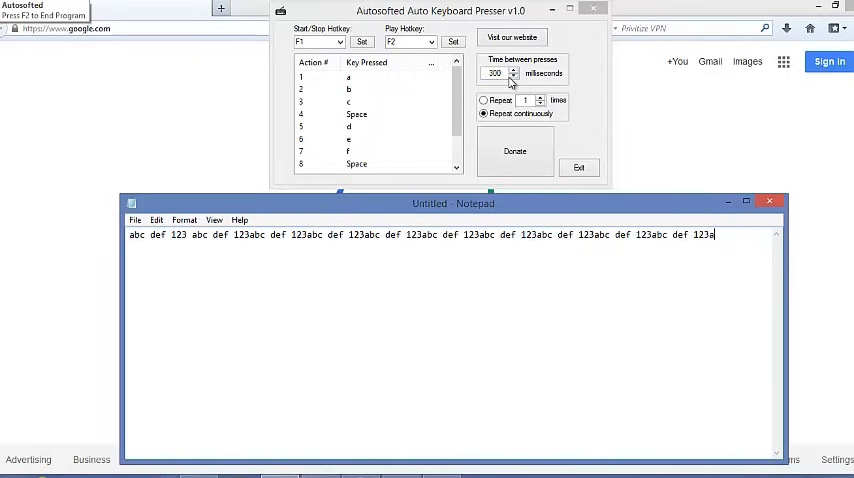